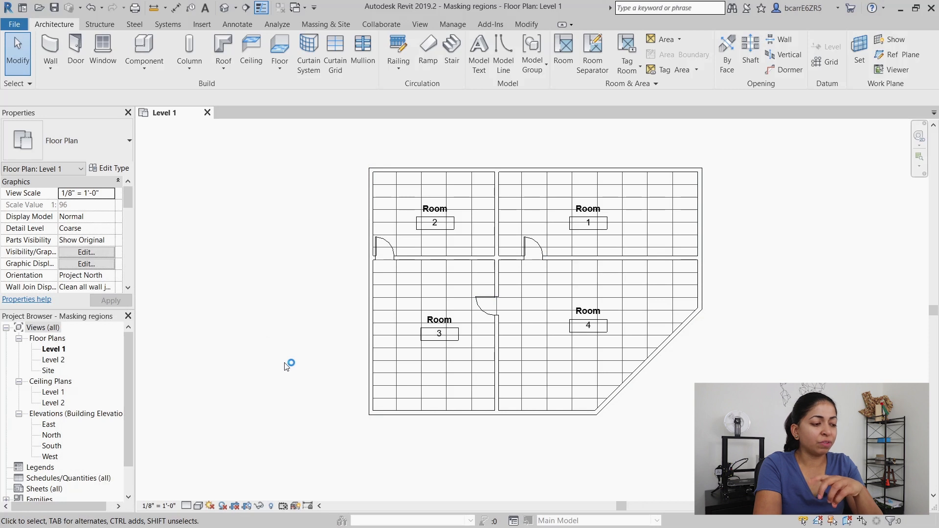
mouse_move(276, 394)
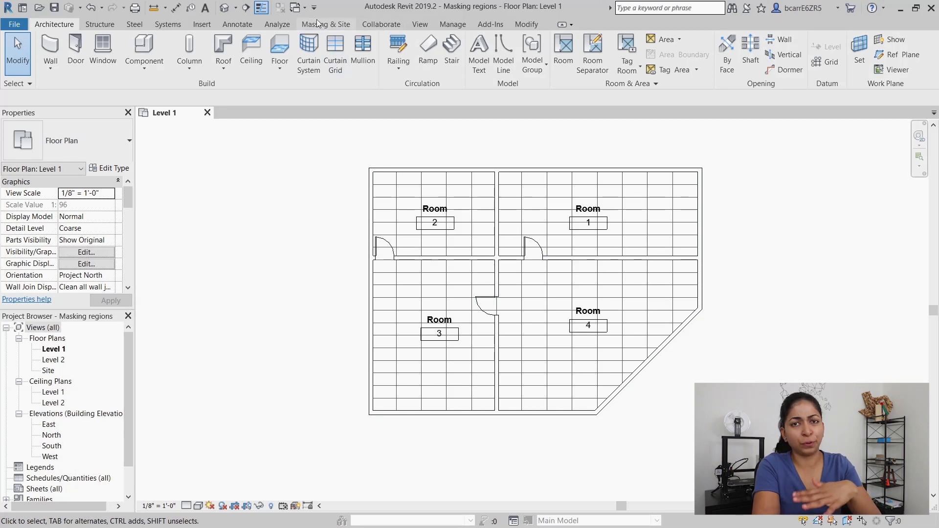
Step: Sketch a rectangular masking region at the plan's right edge beside Room 1 and finish it
left_click(236, 23)
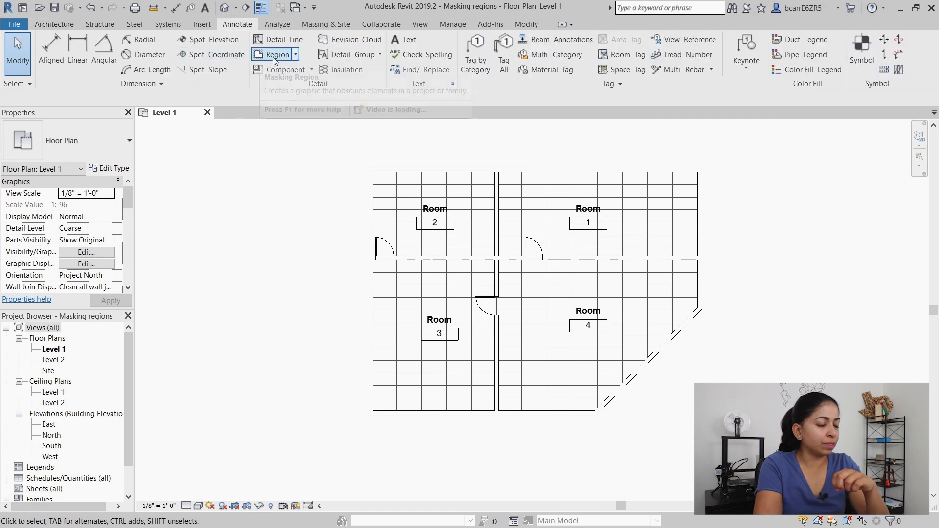
mouse_move(294, 99)
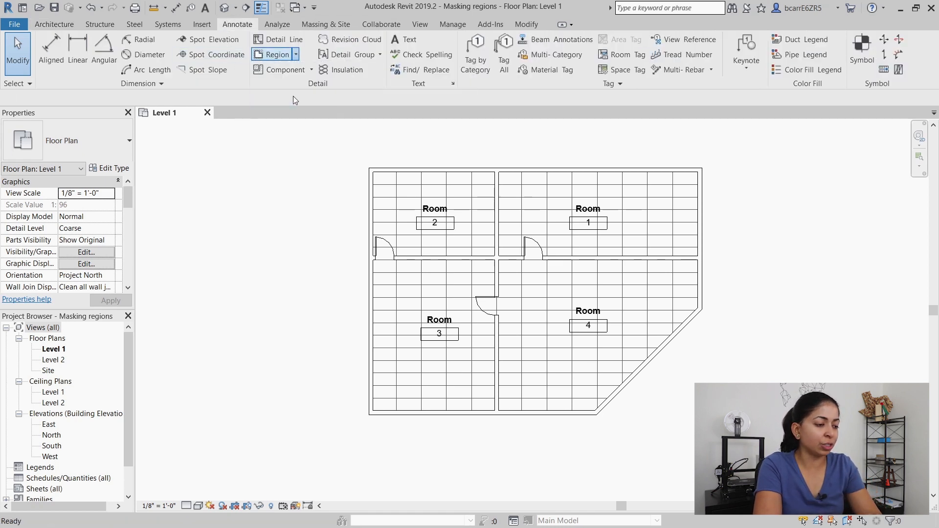
left_click(277, 55)
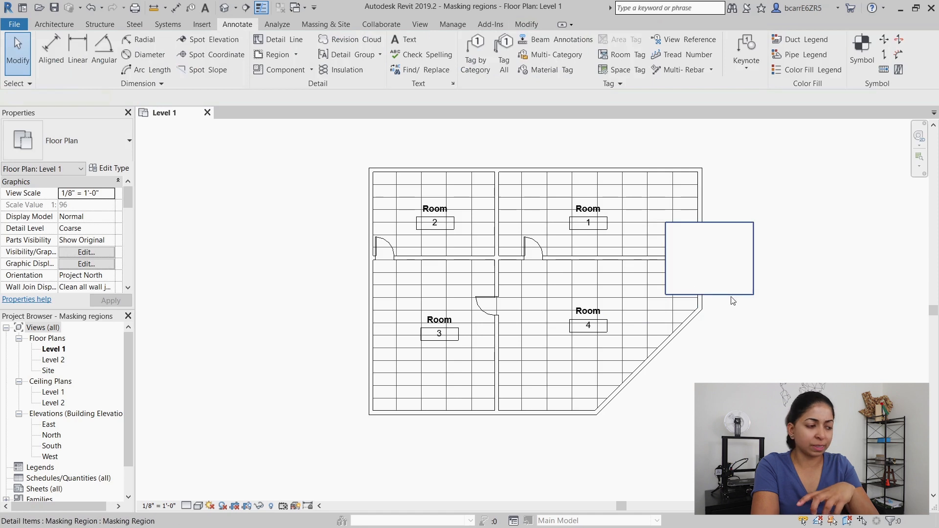
left_click(709, 258)
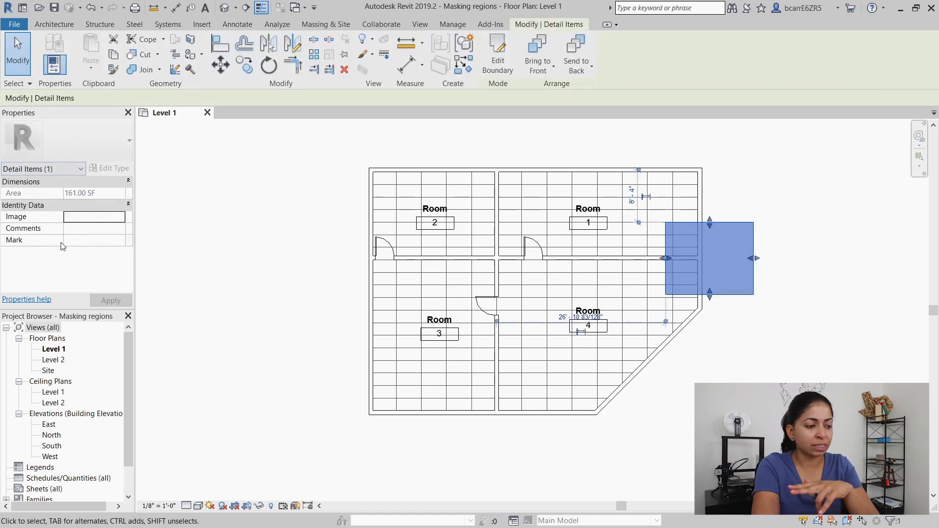
Step: Sketch a rectangular filled region and change its type to Solid Black
left_click(237, 24)
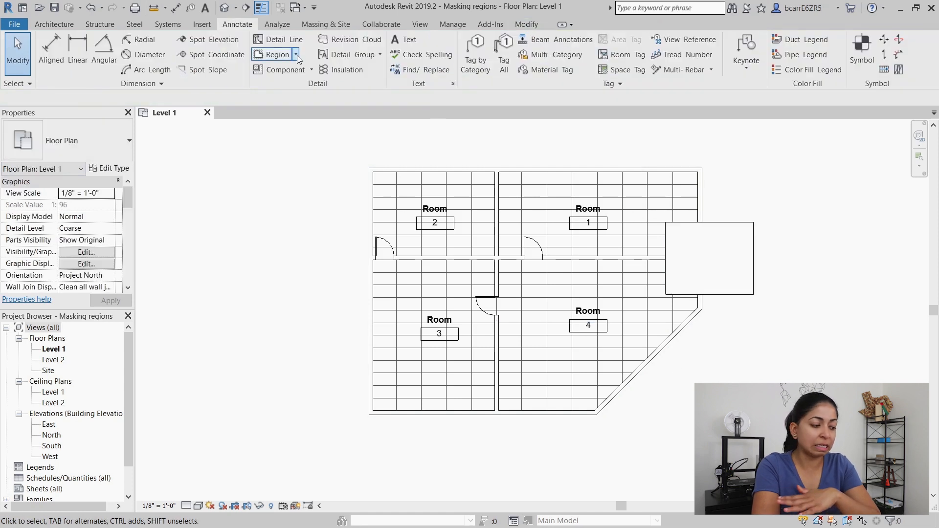
left_click(277, 55)
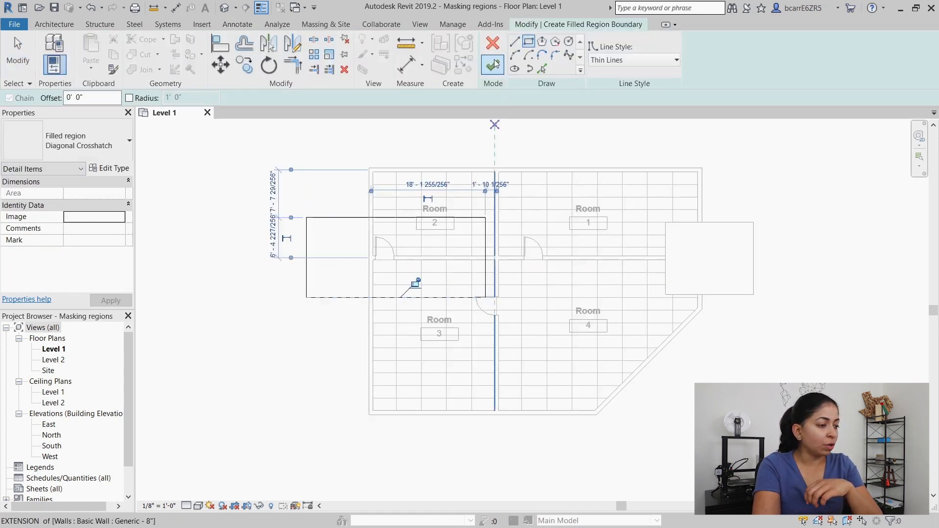
left_click(513, 53)
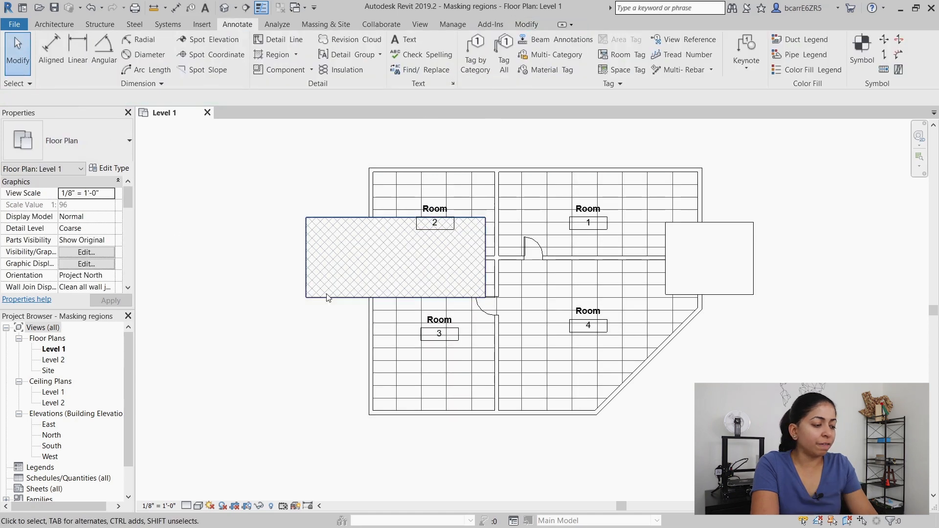
left_click(396, 257)
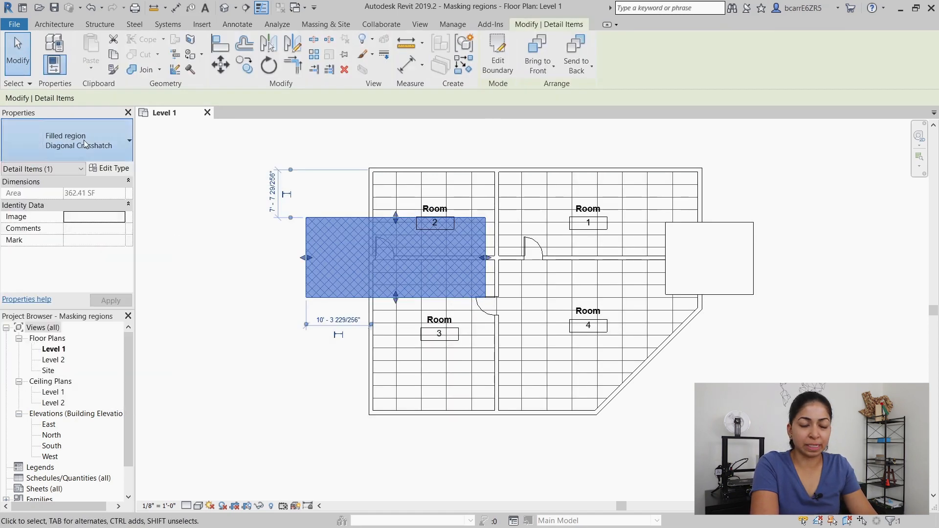
left_click(128, 142)
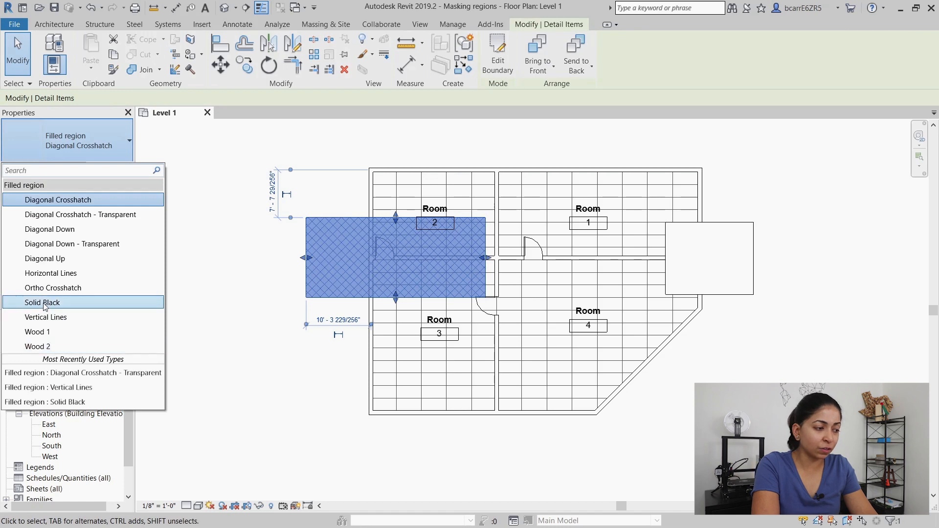
left_click(41, 302)
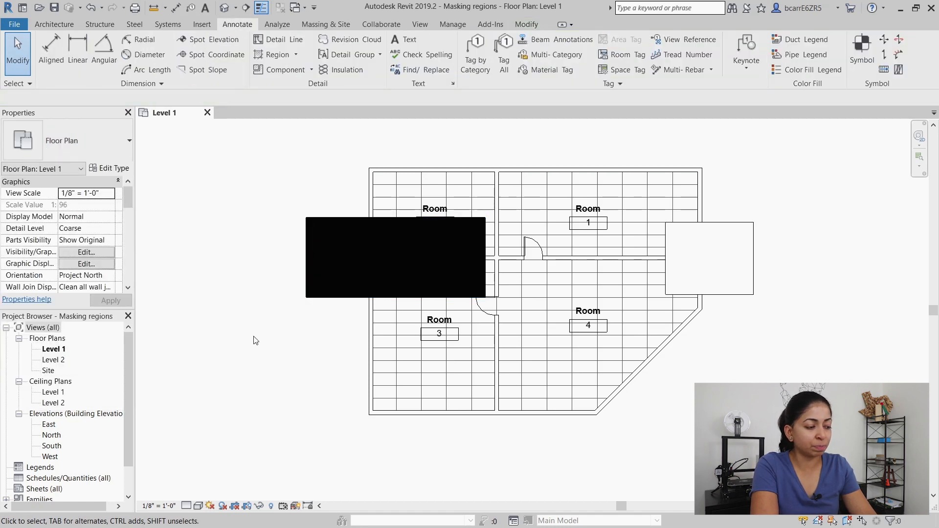
Step: Remove the demonstration filled region and reposition the masking region over Room 1's corner
left_click(277, 54)
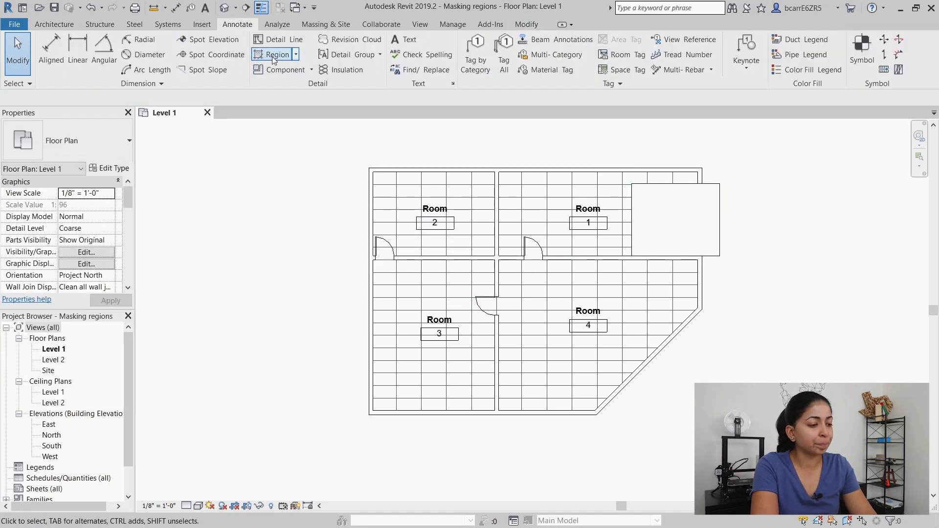
left_click(276, 55)
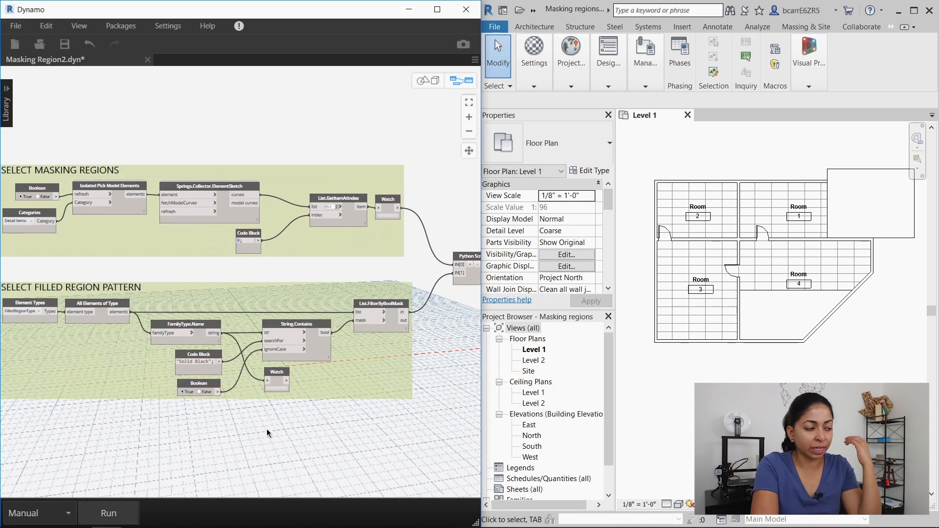
mouse_move(119, 514)
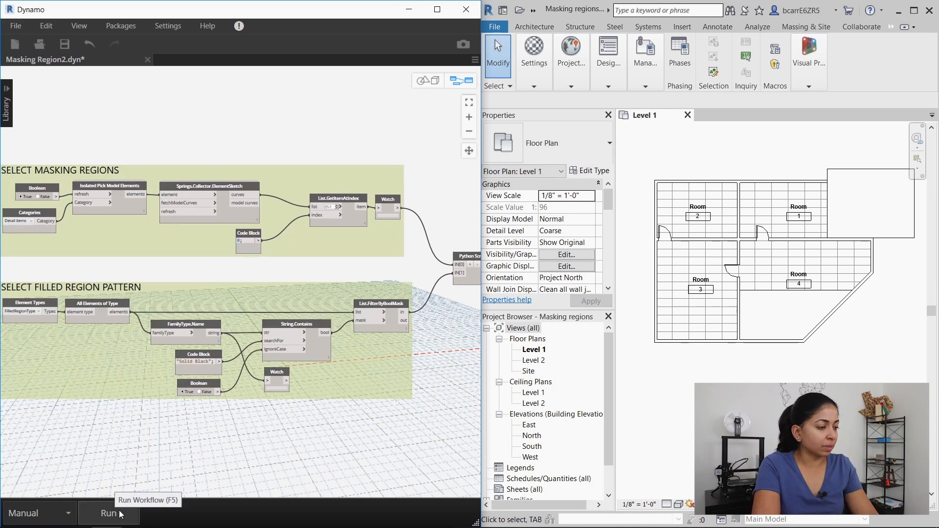
Step: Run the Dynamo script and confirm both picked masking regions as its input
left_click(109, 514)
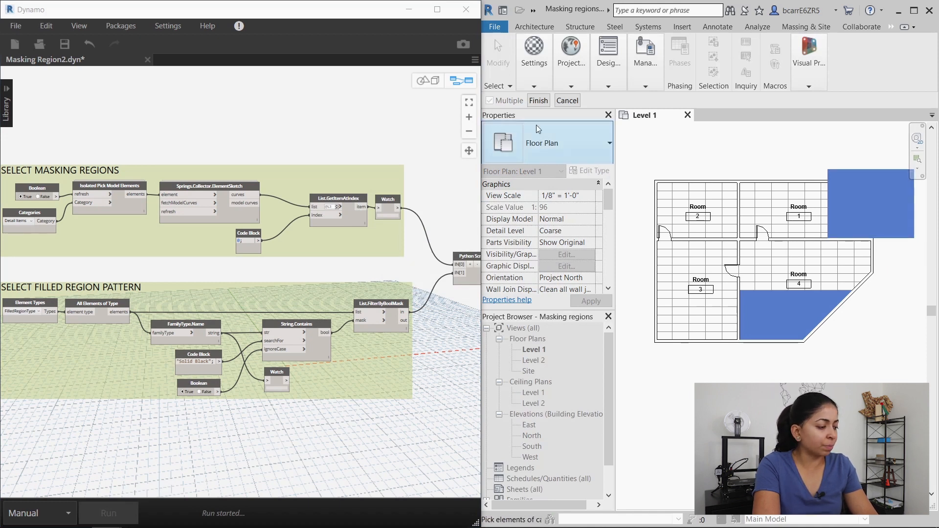
left_click(107, 514)
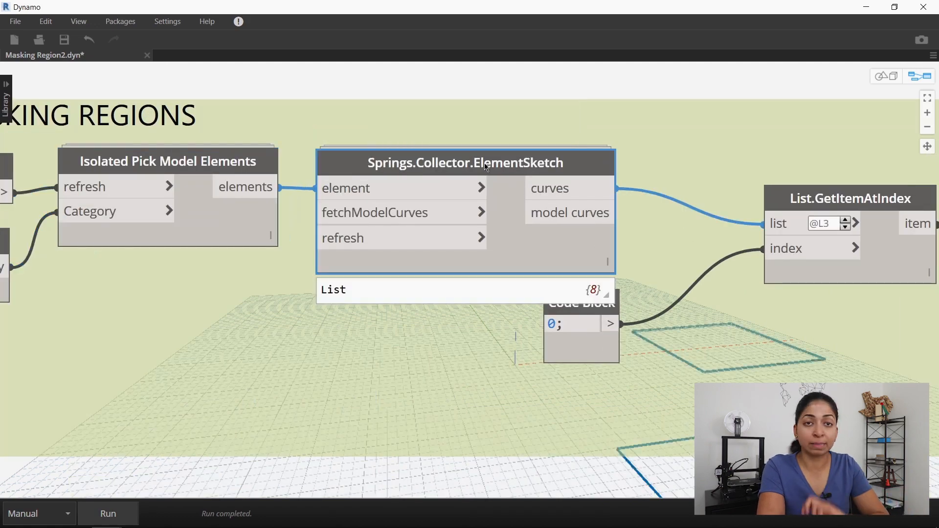
mouse_move(509, 218)
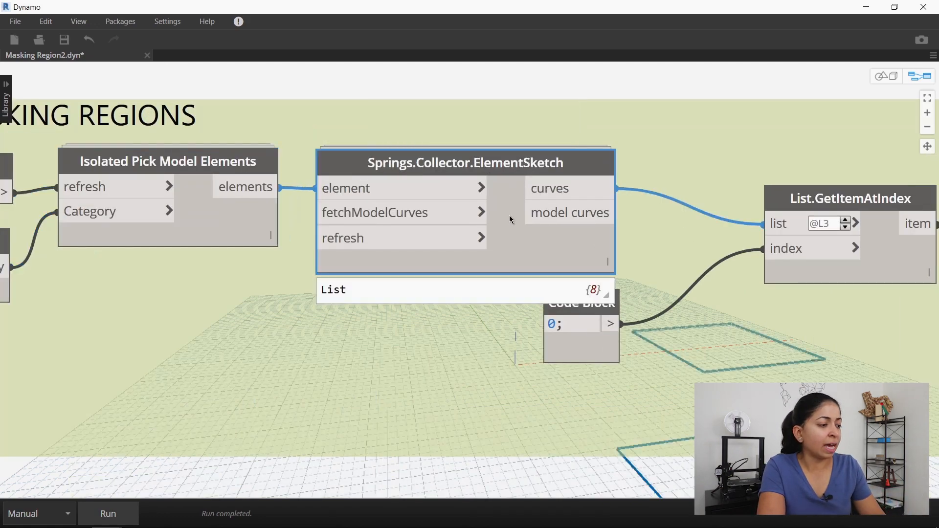
Step: Scroll the Dynamo graph to inspect the ElementSketch curves and filled region type names
scroll("down", 3)
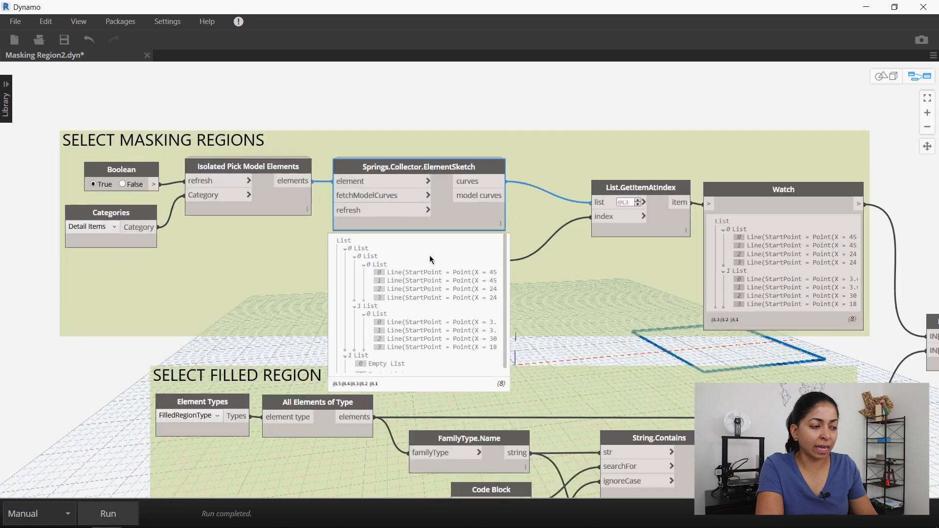
mouse_move(626, 130)
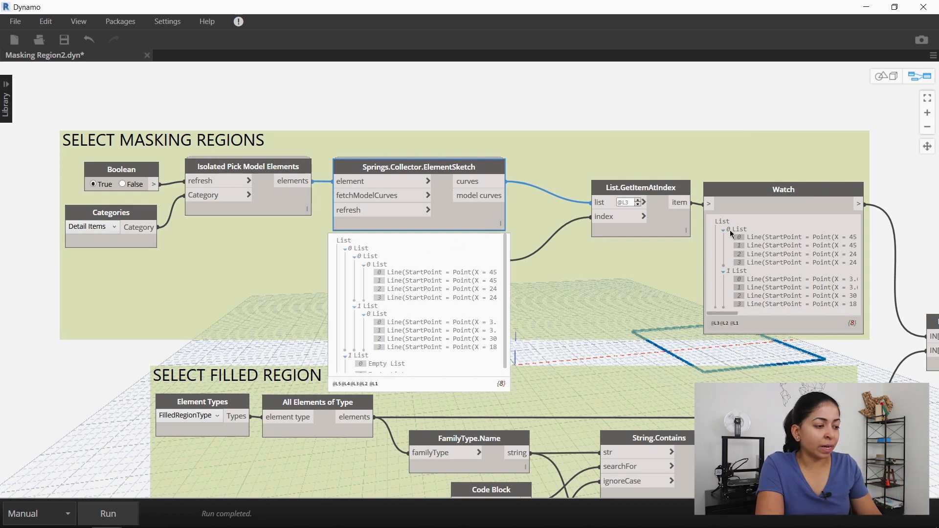
mouse_move(746, 294)
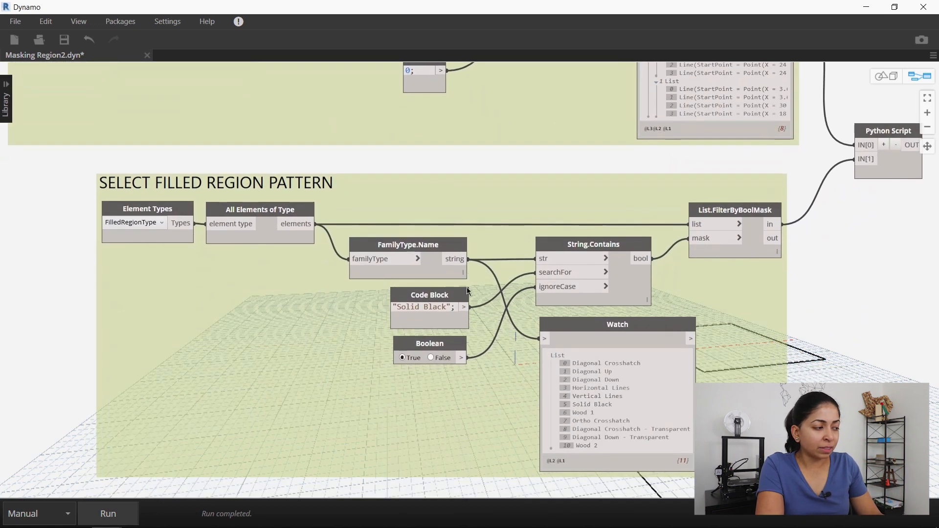
mouse_move(133, 222)
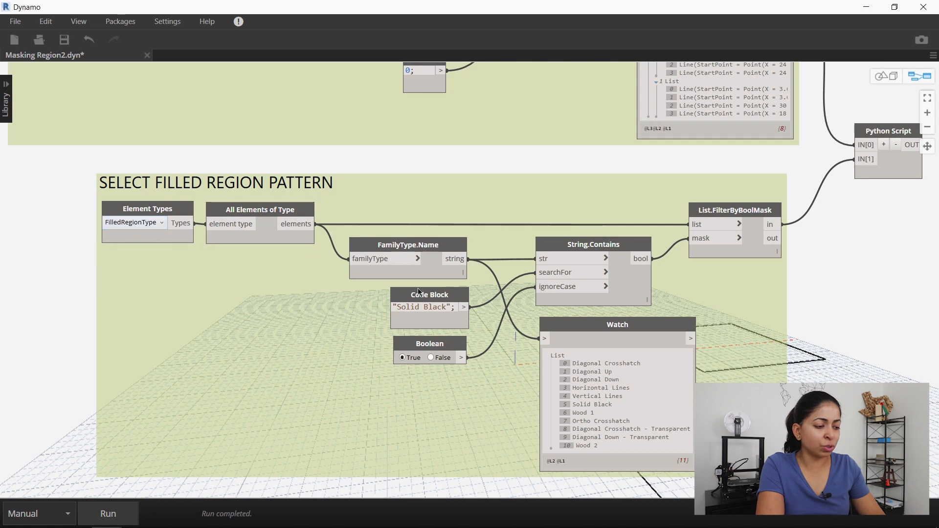
Step: Inspect the filled region type-name node and highlight the 'Solid Black' search text
left_click(407, 244)
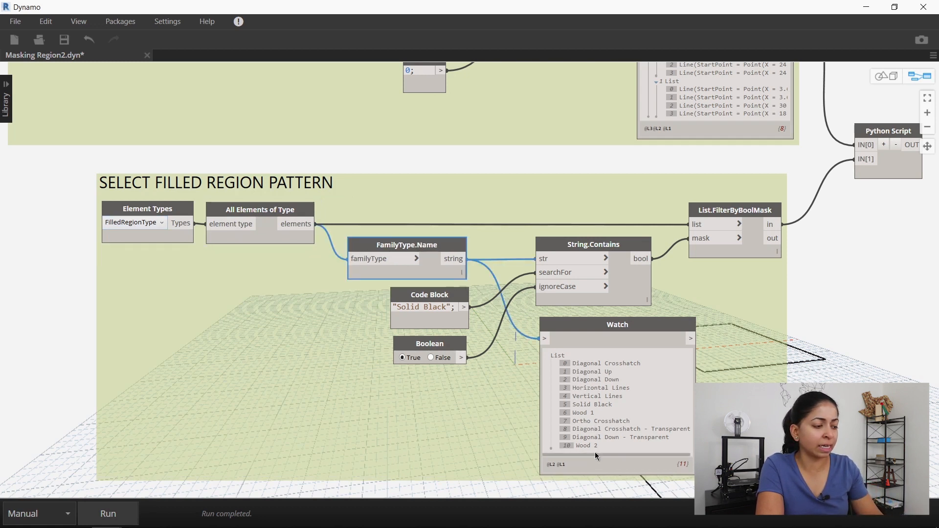
mouse_move(637, 321)
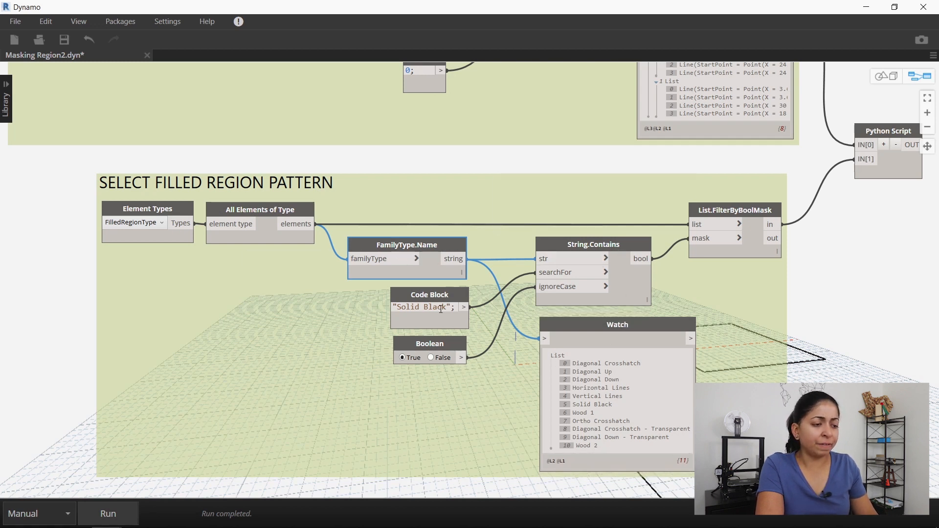
double_click(421, 307)
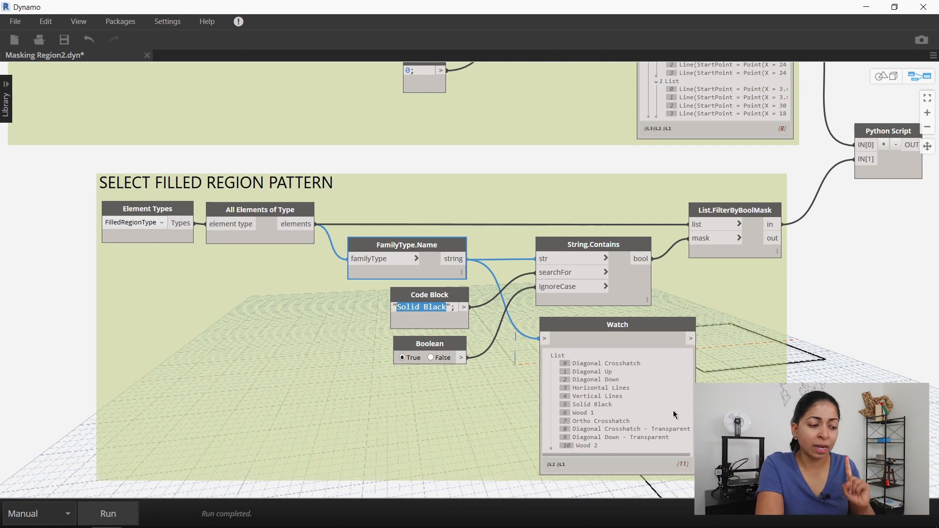
mouse_move(839, 288)
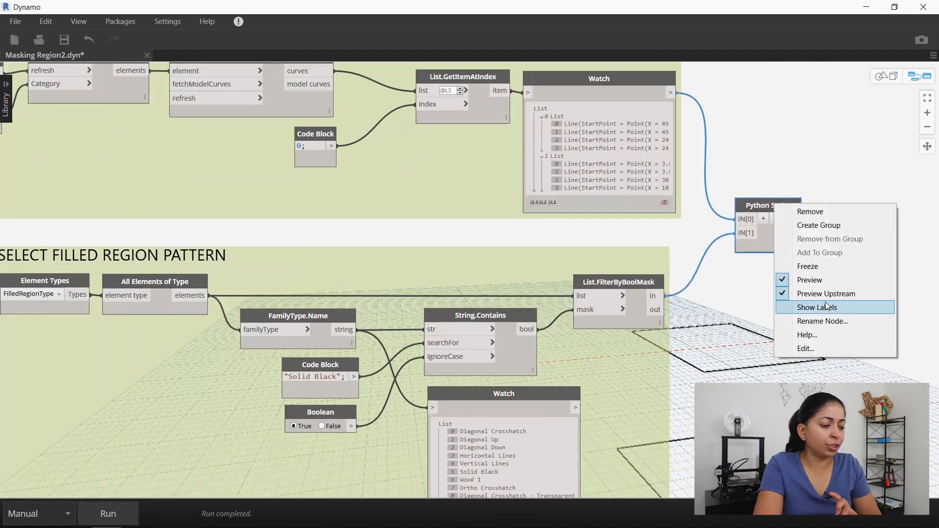
Step: Review the Python script, pointing out the IN[1] type input and the frt[0] first filled region type
left_click(806, 349)
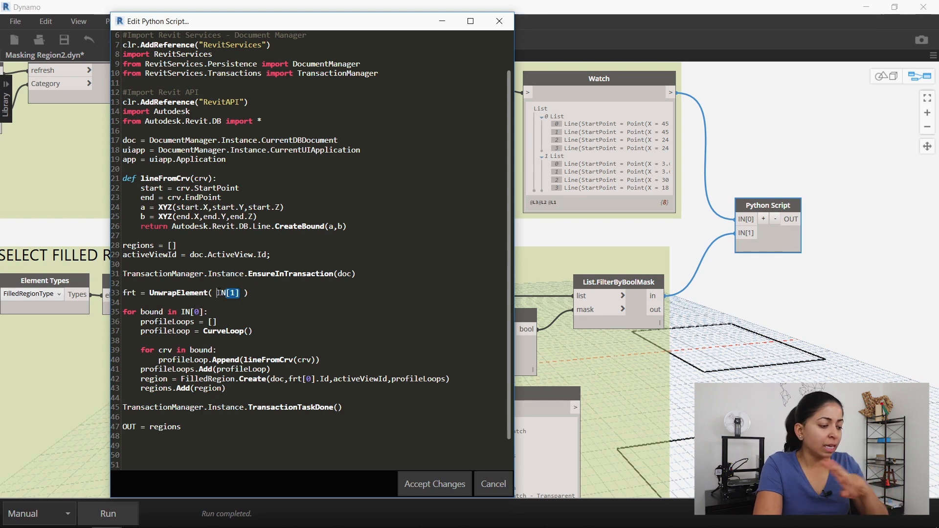
double_click(226, 292)
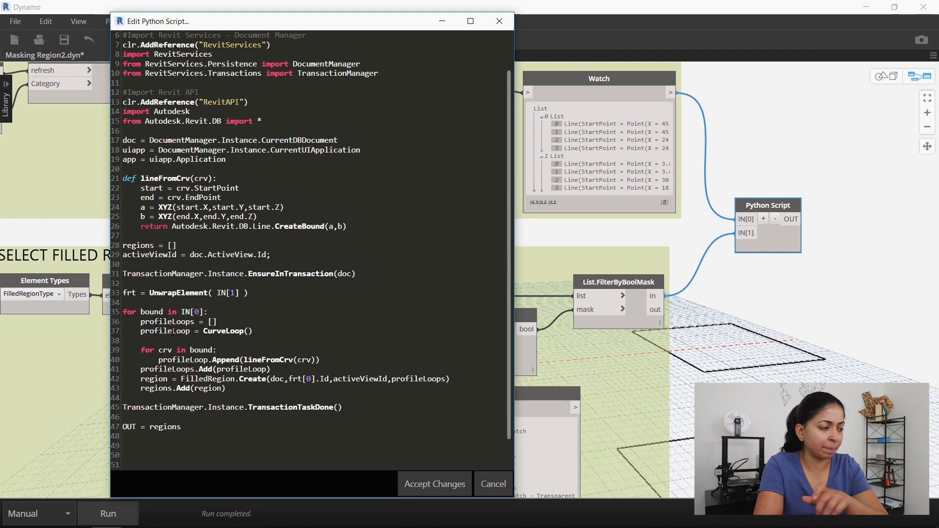
triple_click(191, 331)
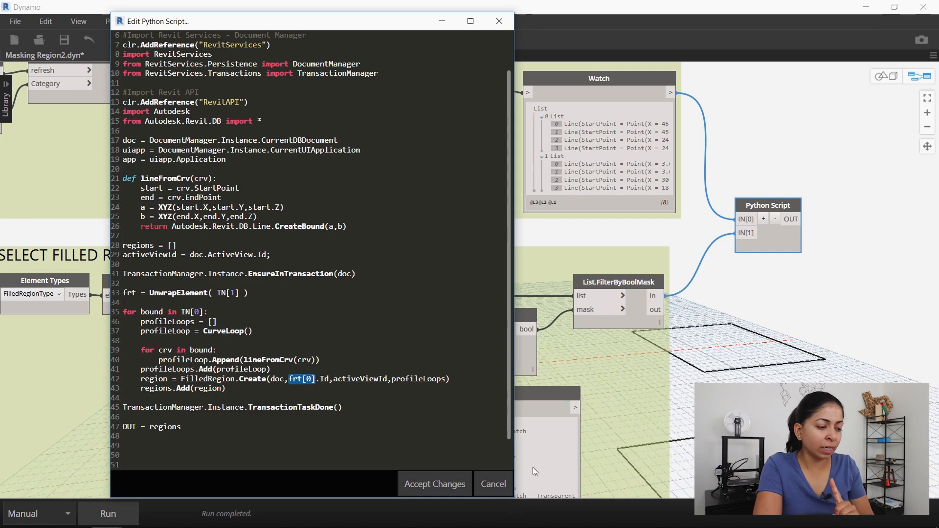
left_click(492, 484)
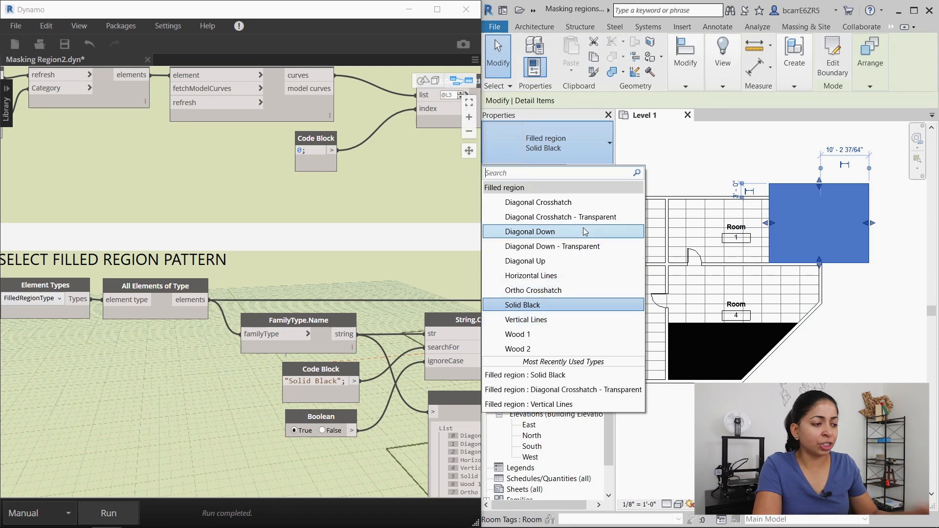
Step: Switch the filled region beside Room 1 to Diagonal Down - Transparent and clear the selection
left_click(529, 231)
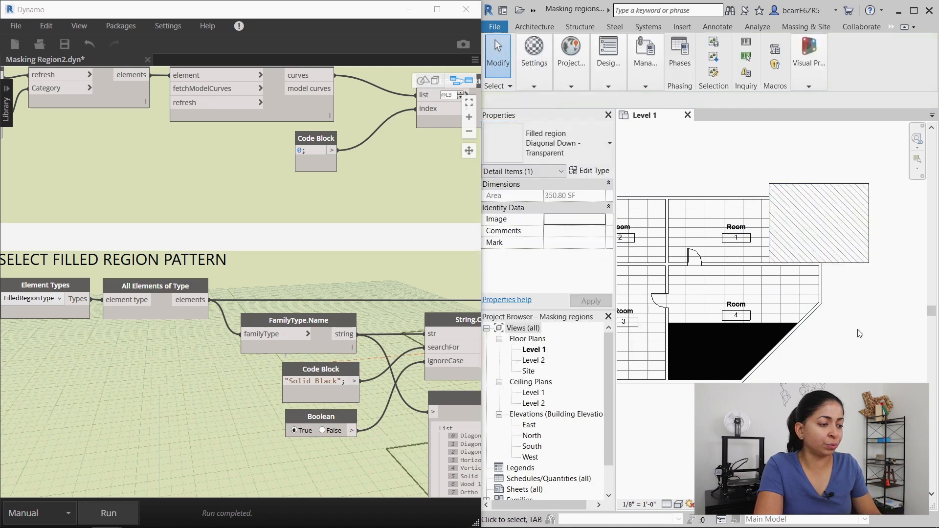
left_click(827, 222)
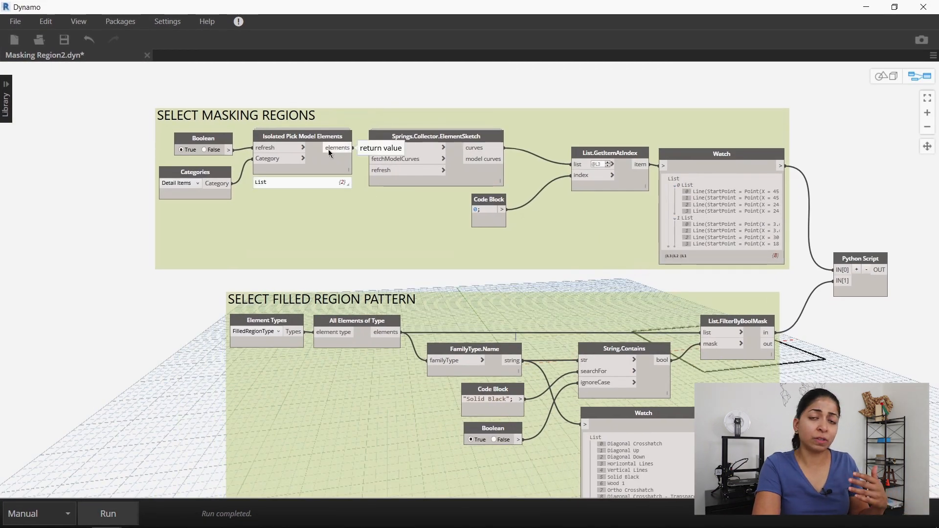
Step: Edit the Springs.Collector.ElementSketch custom node to add an Output named 'elements'
right_click(437, 136)
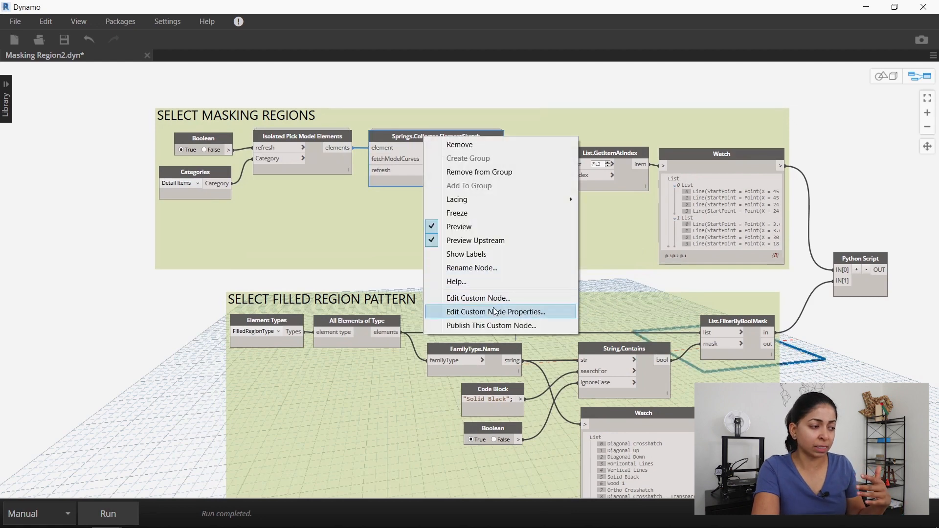
left_click(478, 297)
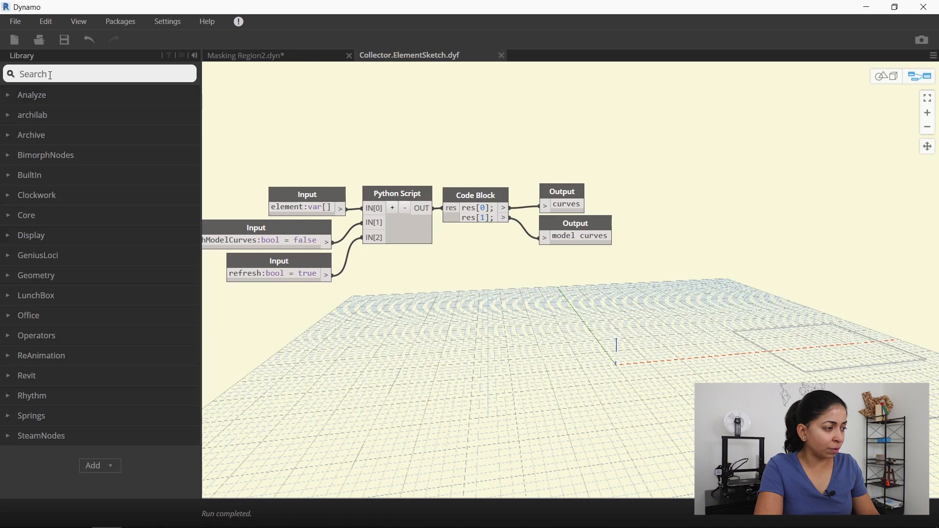
type("OUTPUT")
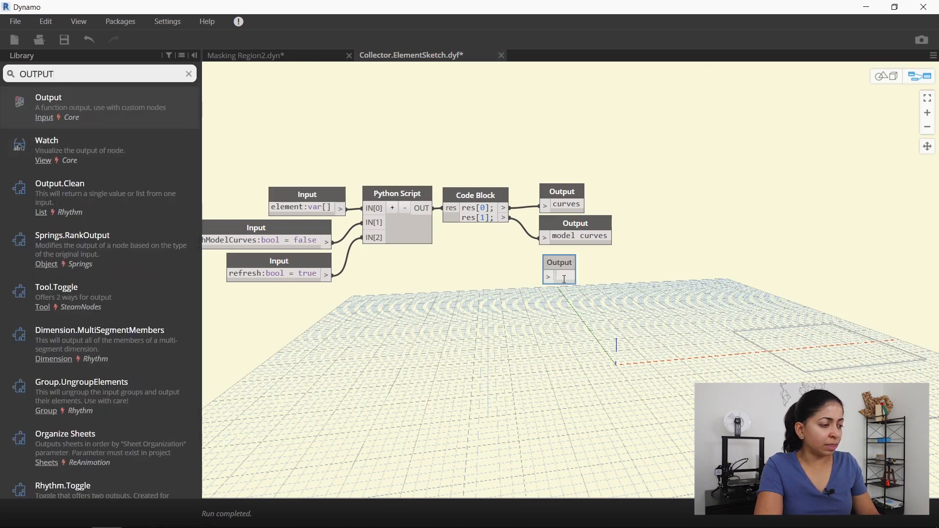
type("elements")
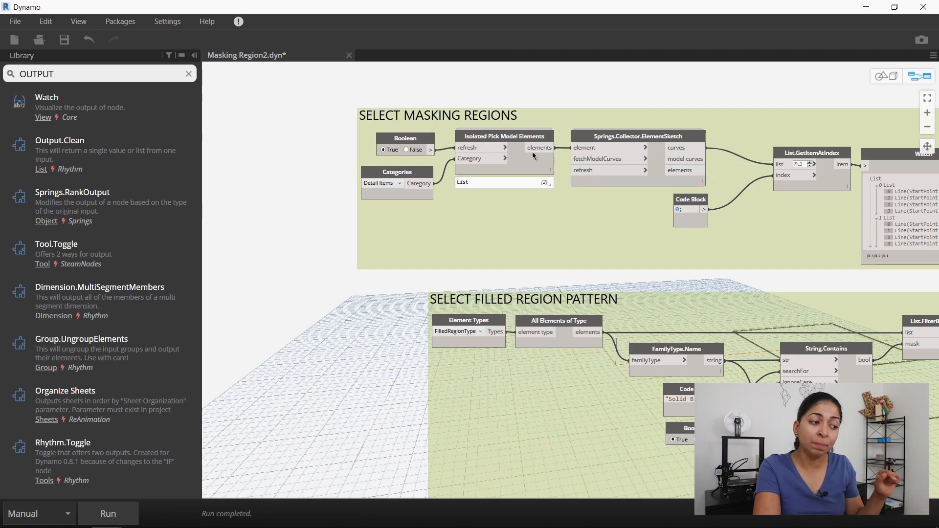
mouse_move(539, 148)
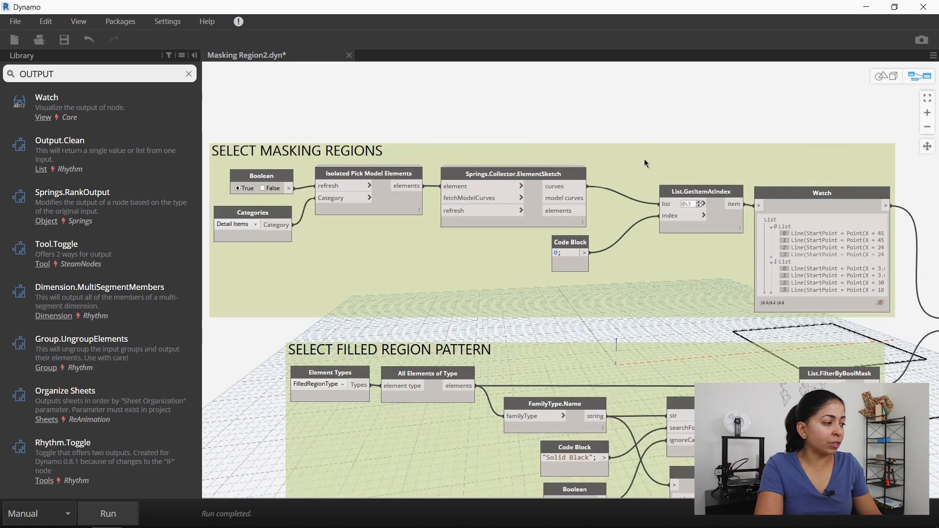
Step: Search the library for 'delete' and place the Delete element node in the graph
type("d")
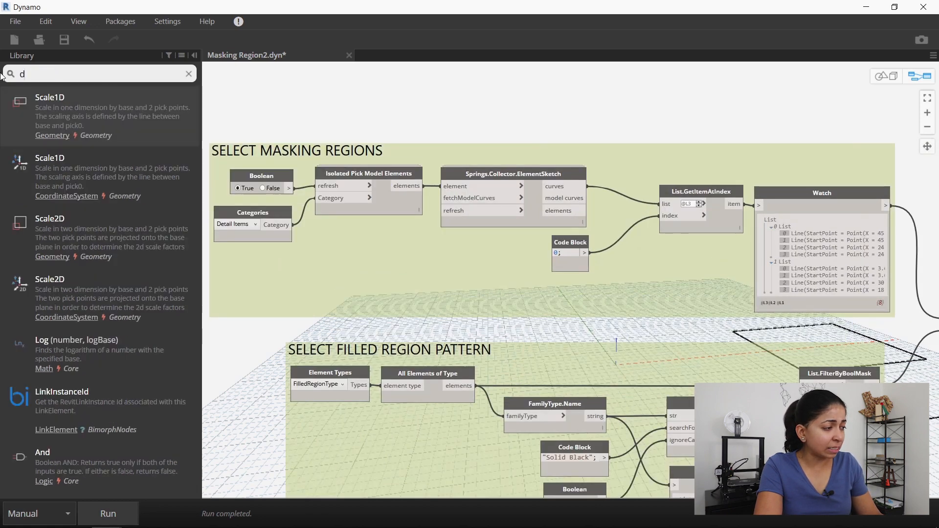
type("elete")
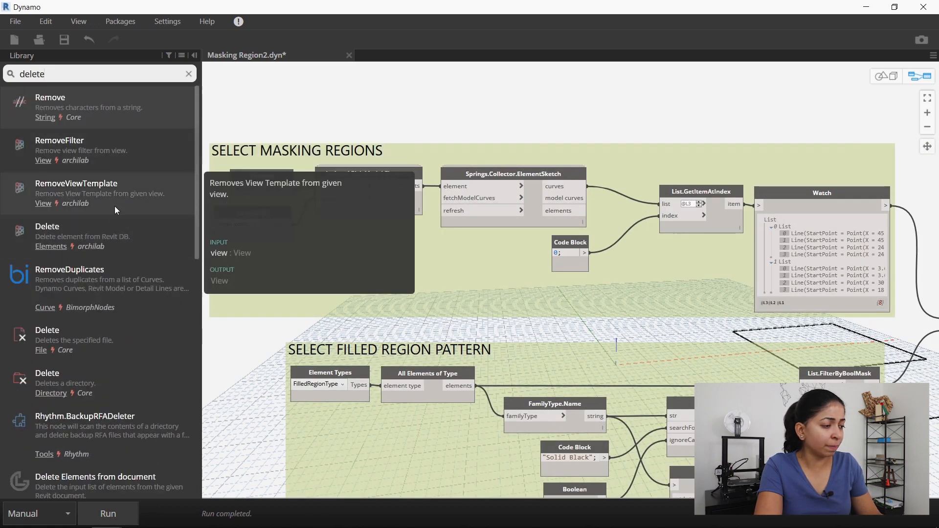
left_click(47, 226)
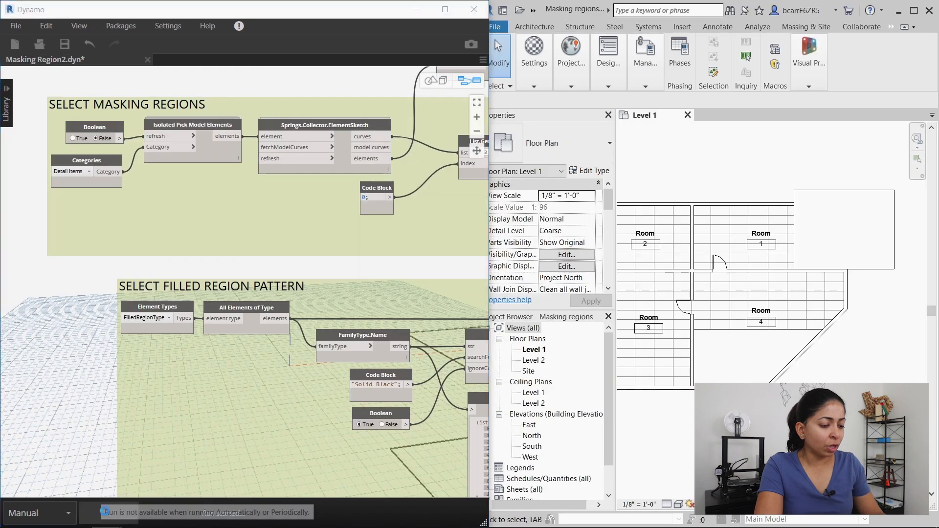
Step: Rerun the script, picking both masking regions to convert them into solid black filled regions
left_click(107, 514)
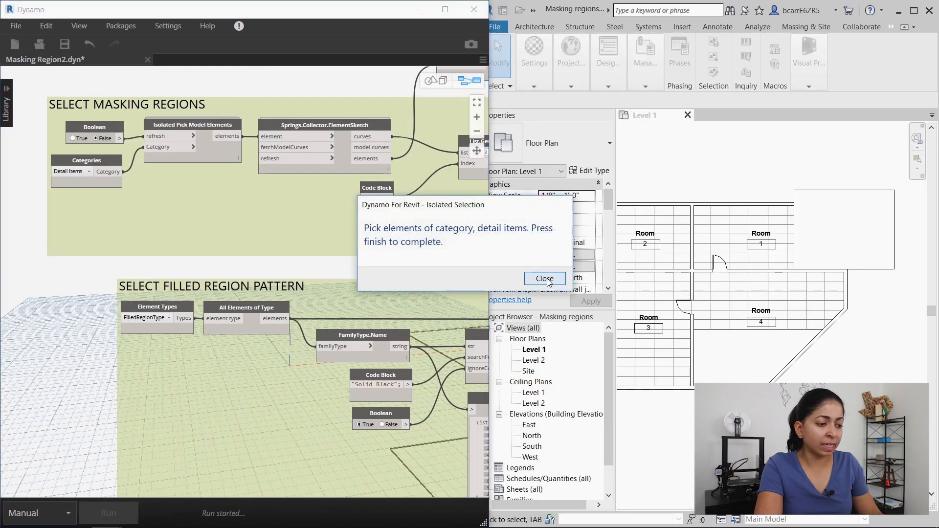
left_click(544, 279)
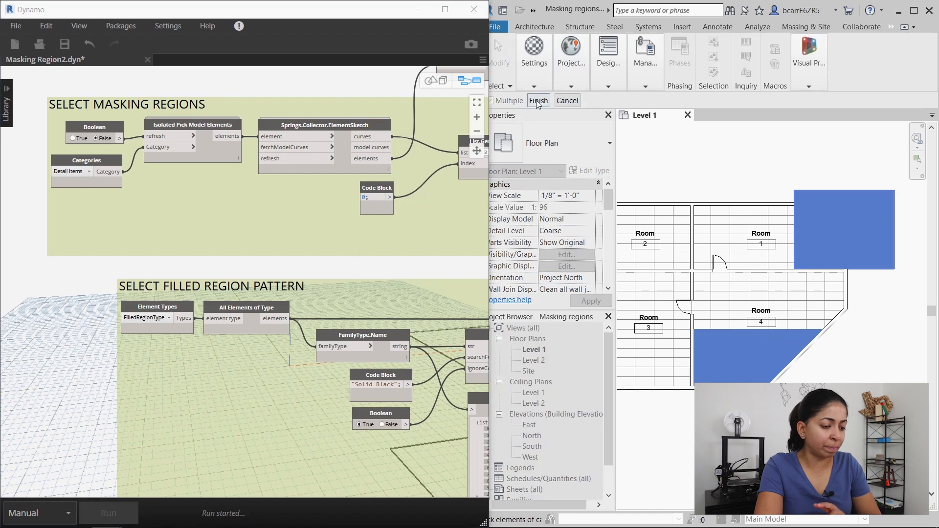
left_click(538, 100)
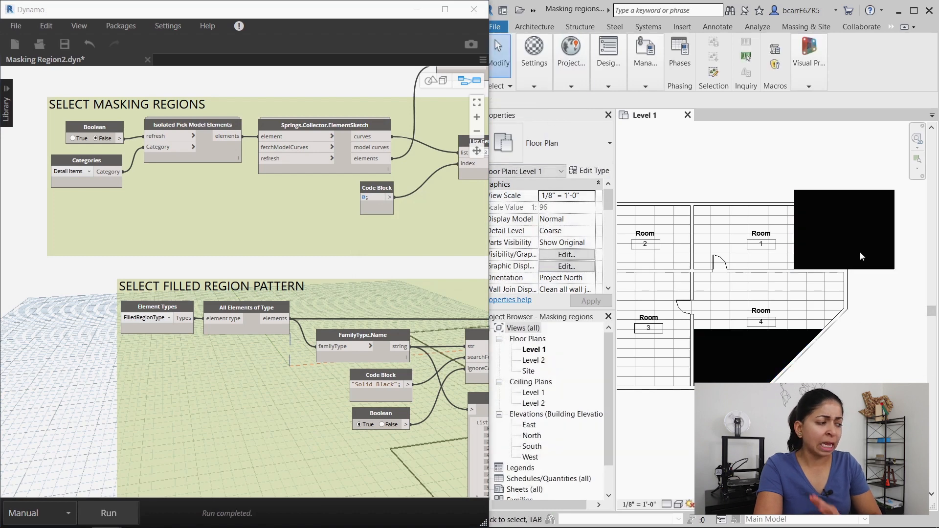
Step: Select a new filled region to verify its type is Solid Black
left_click(842, 229)
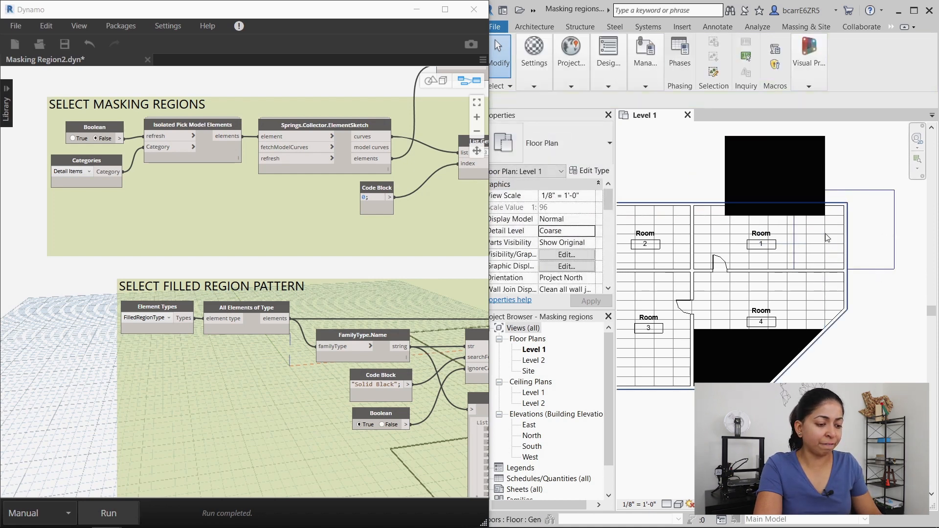
left_click(775, 175)
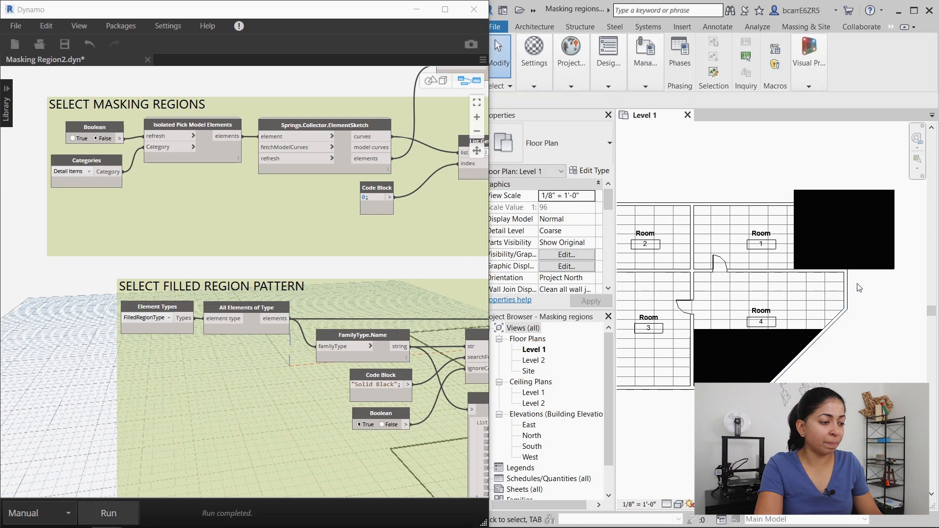
left_click(843, 229)
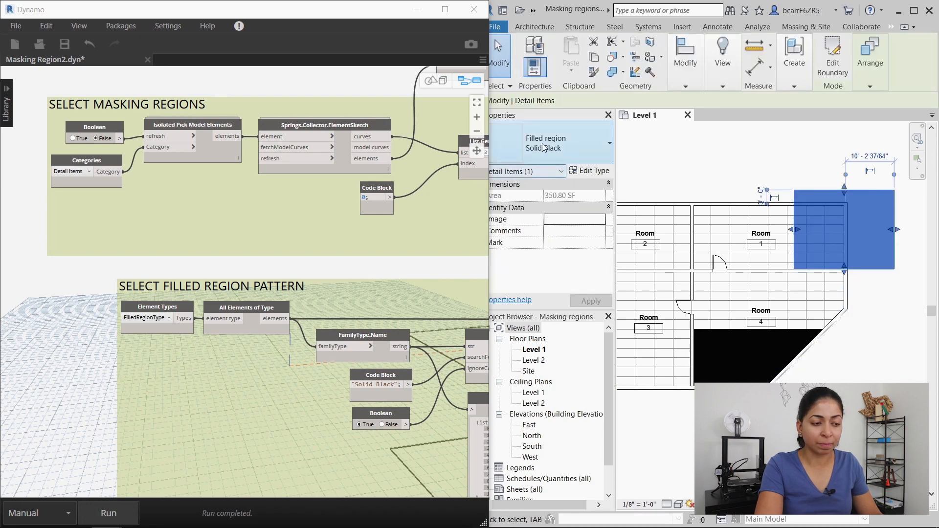